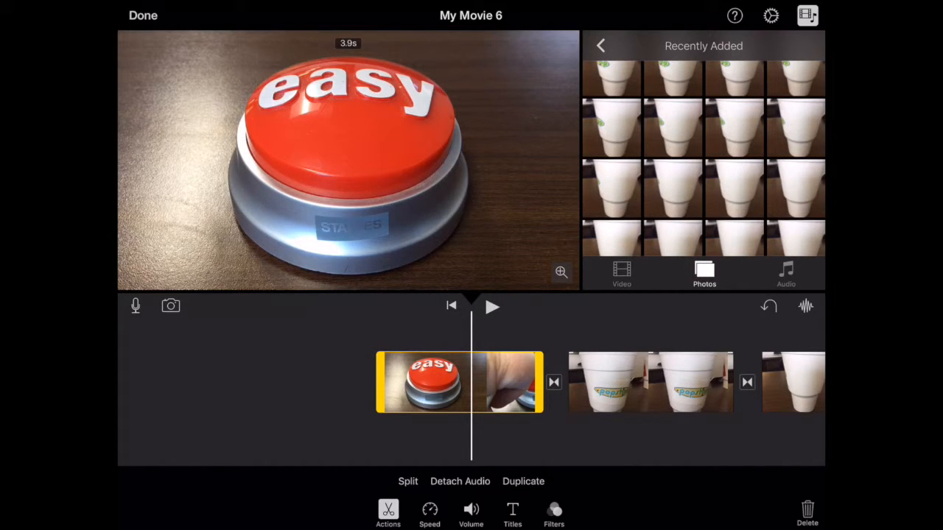
- Split the selected 'easy' button clip at the playhead using Split in the Actions toolbar
left_click(407, 481)
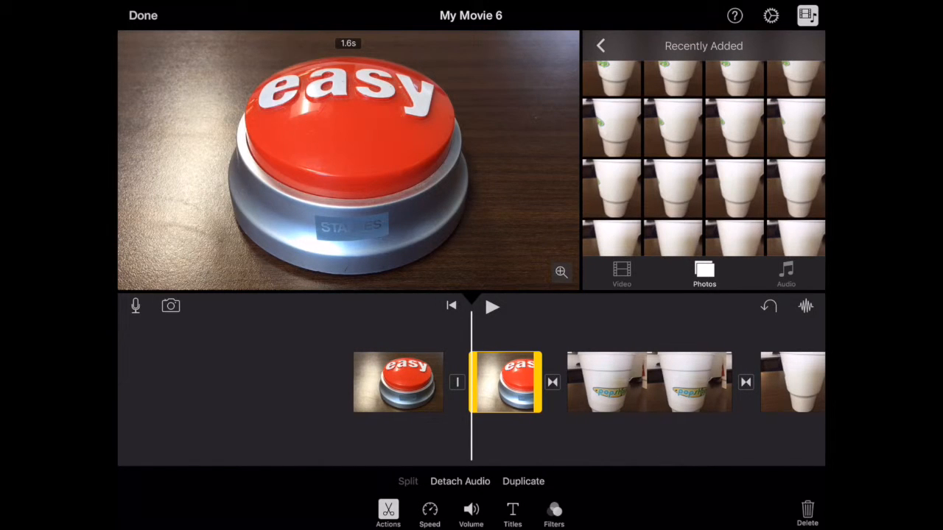